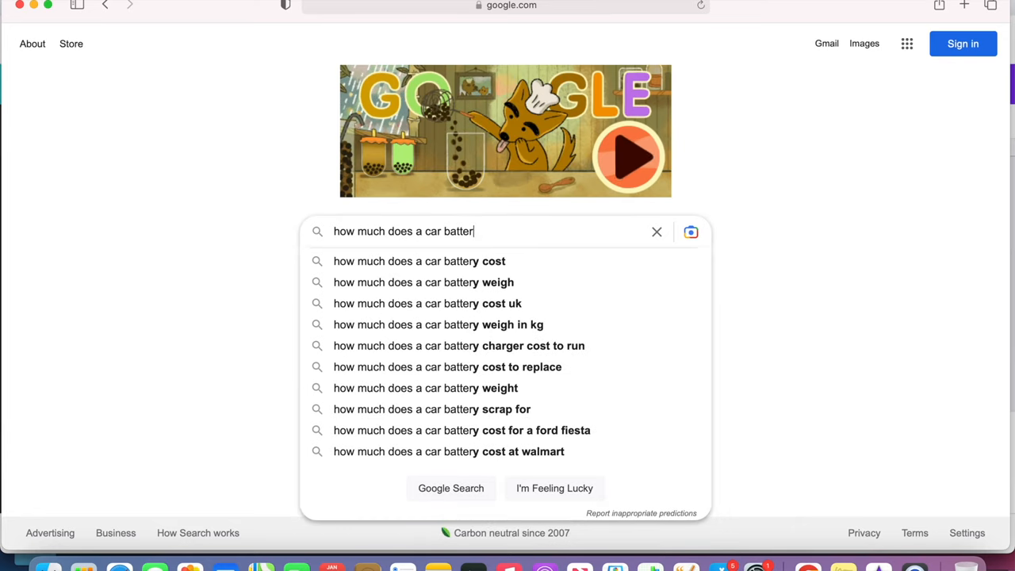
- Search 'how much does a car battery weigh', then 'how to fix a leaky drain' for video results
left_click(422, 282)
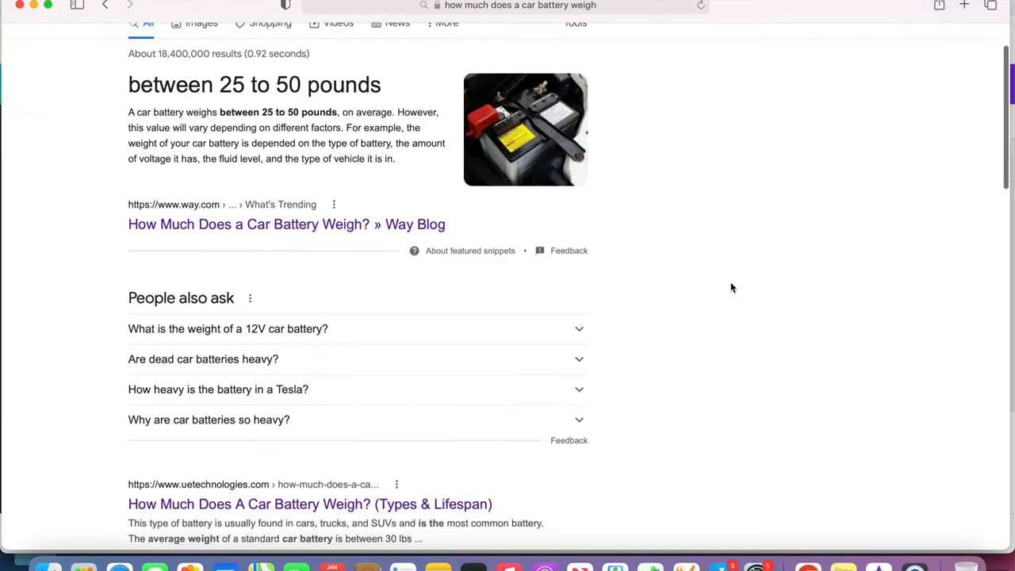
scroll("down", 3)
type("how to fix a leaky dra")
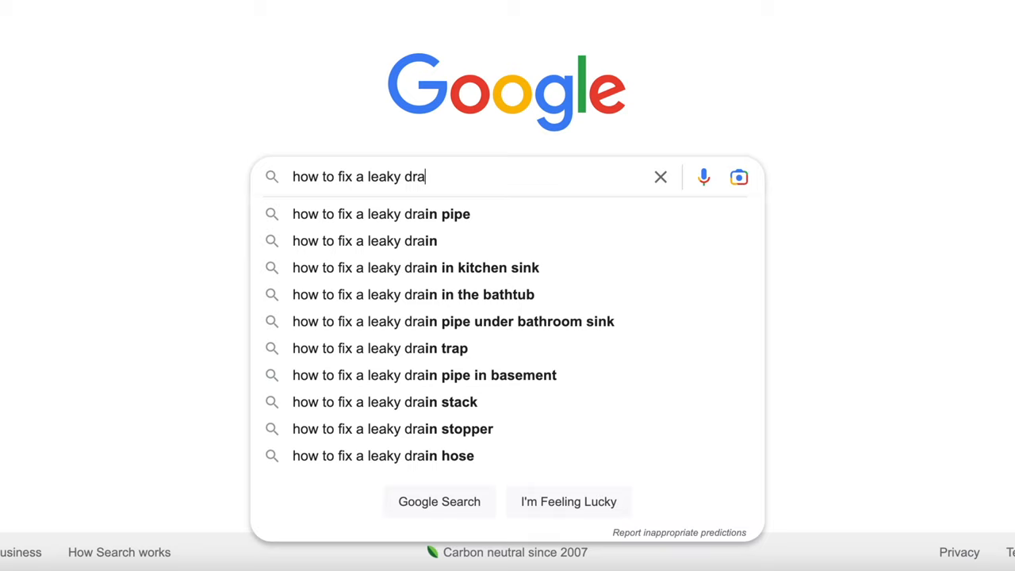
key("Enter")
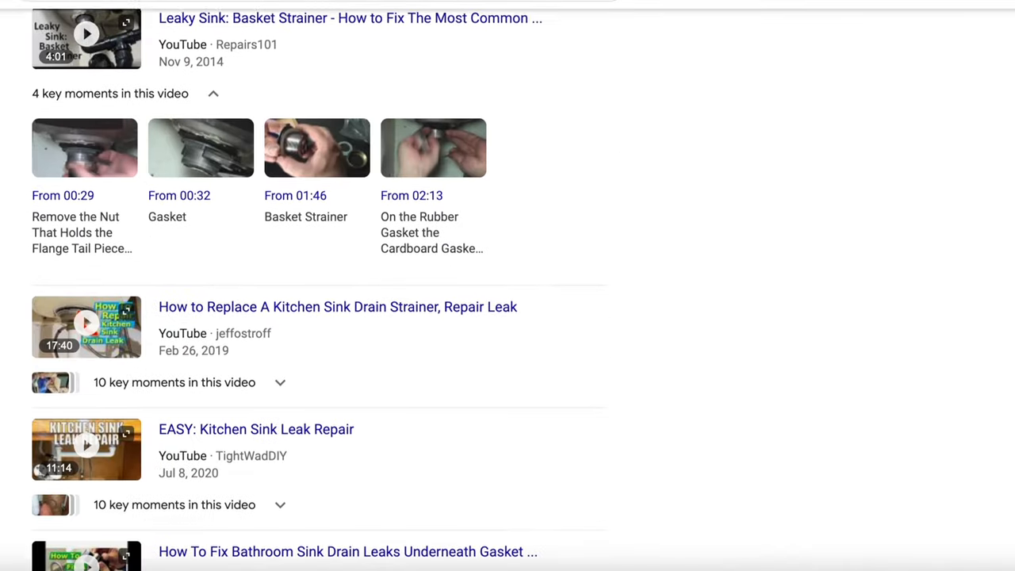